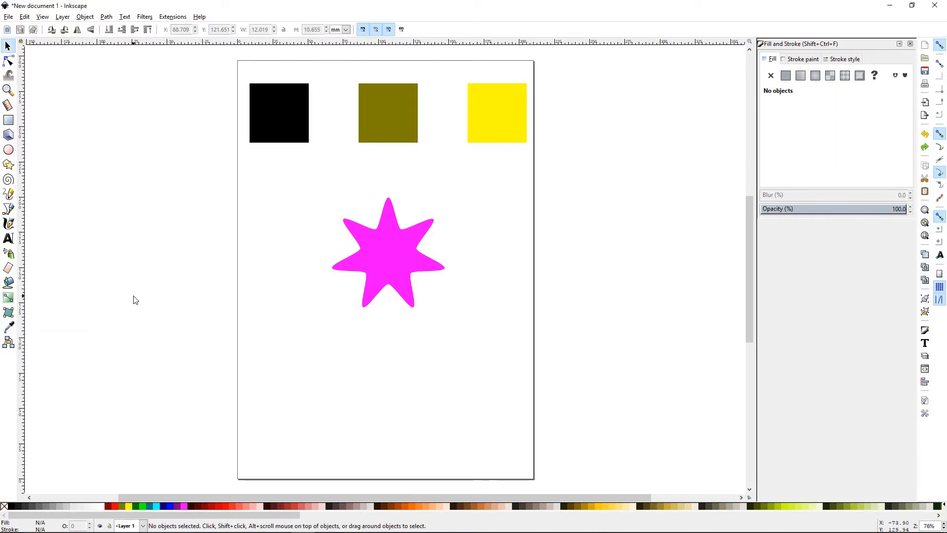
Step: Recolor the pink star's fill to the top-right square's yellow using the Dropper
{"action": "left_click", "coordinate": [8, 327]}
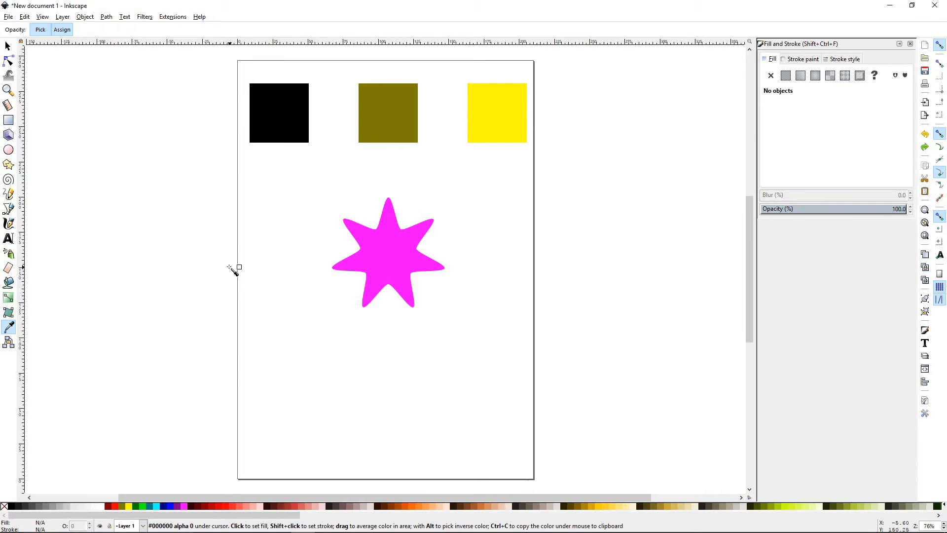
{"action": "mouse_move", "coordinate": [263, 262]}
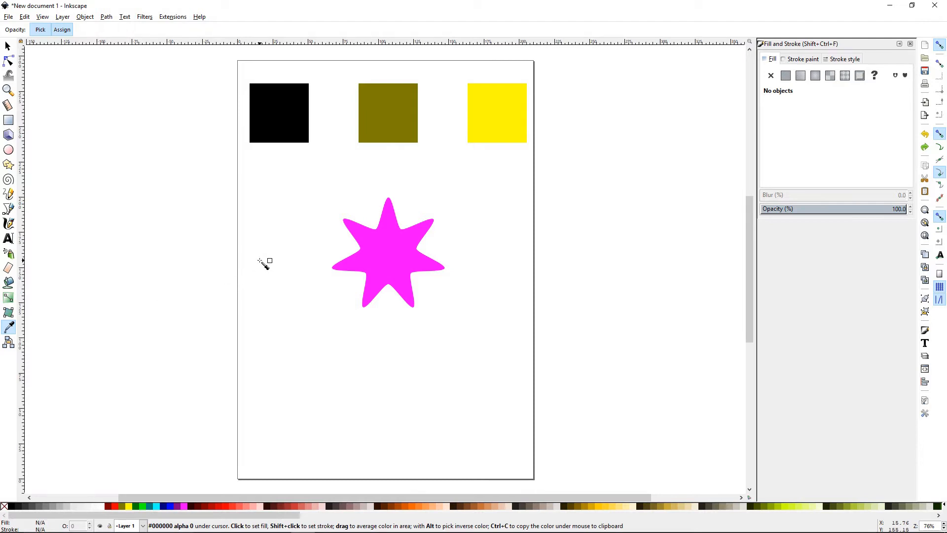
{"action": "mouse_move", "coordinate": [286, 270]}
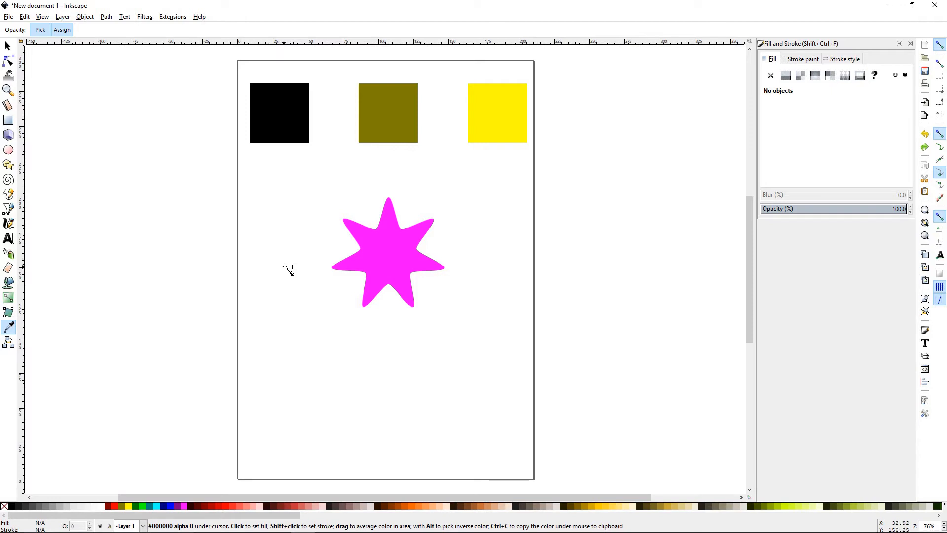
{"action": "mouse_move", "coordinate": [295, 266]}
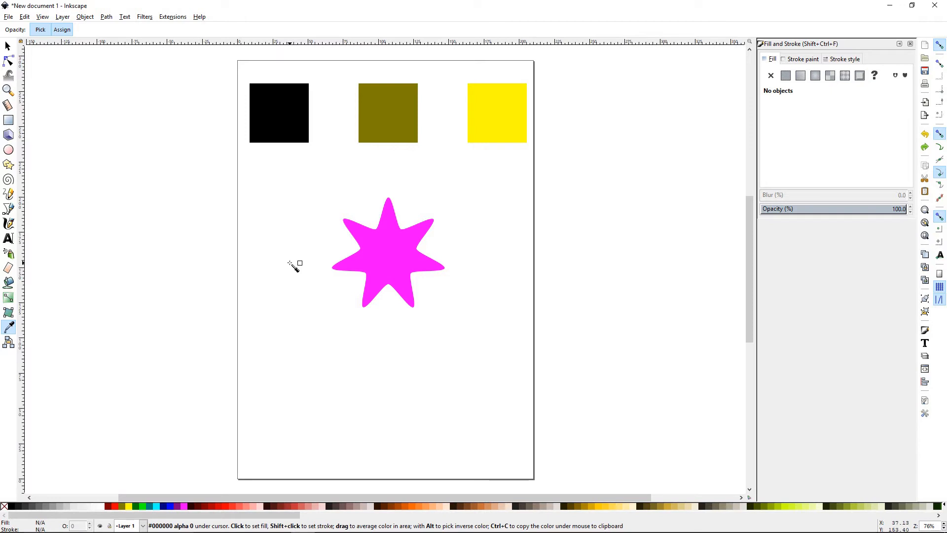
{"action": "mouse_move", "coordinate": [287, 255]}
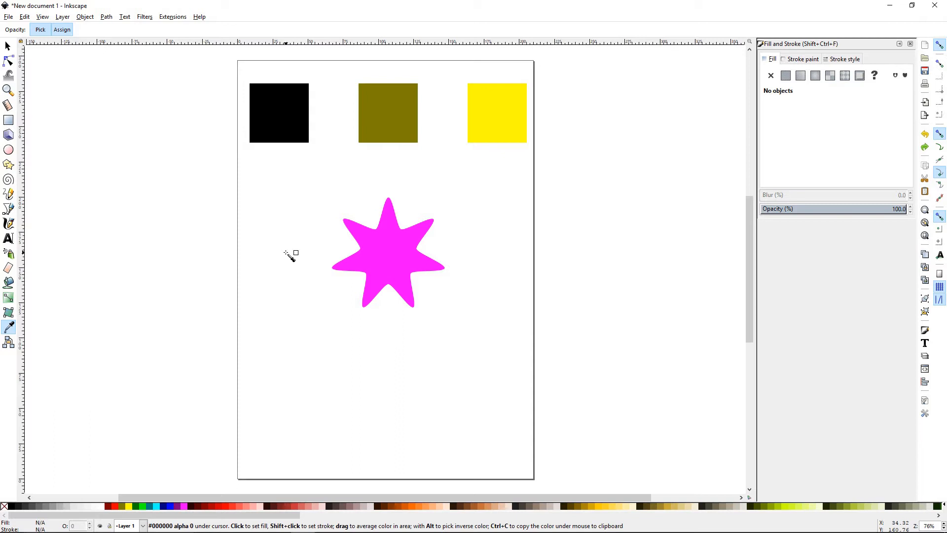
{"action": "mouse_move", "coordinate": [94, 101]}
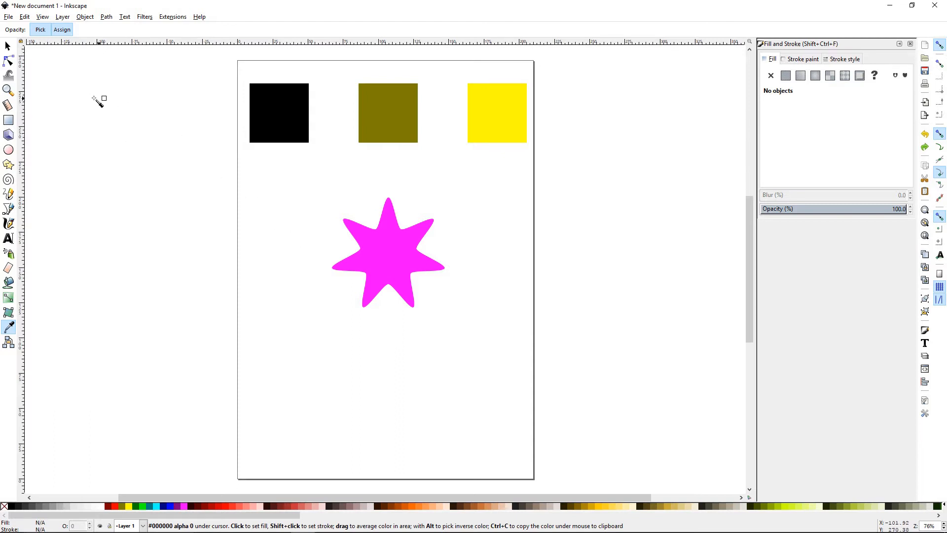
{"action": "mouse_move", "coordinate": [67, 225]}
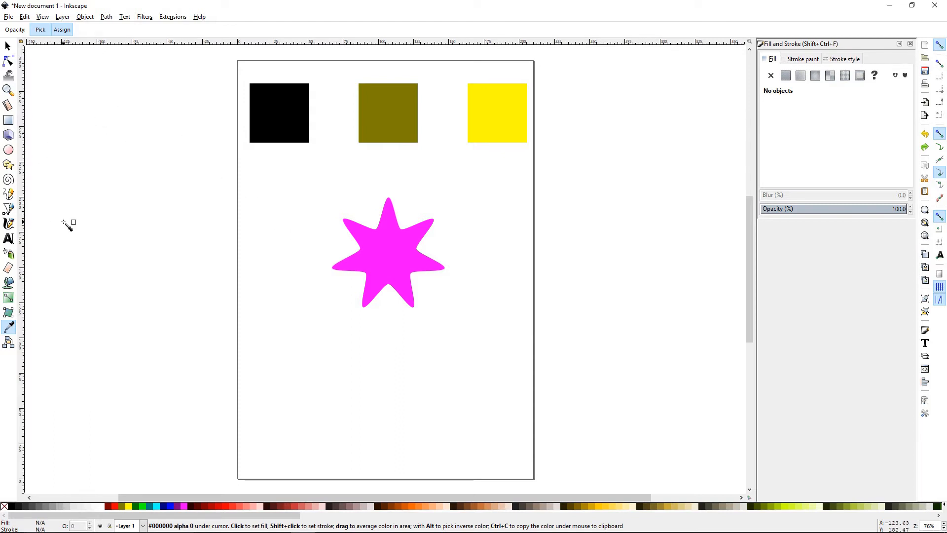
{"action": "mouse_move", "coordinate": [134, 187]}
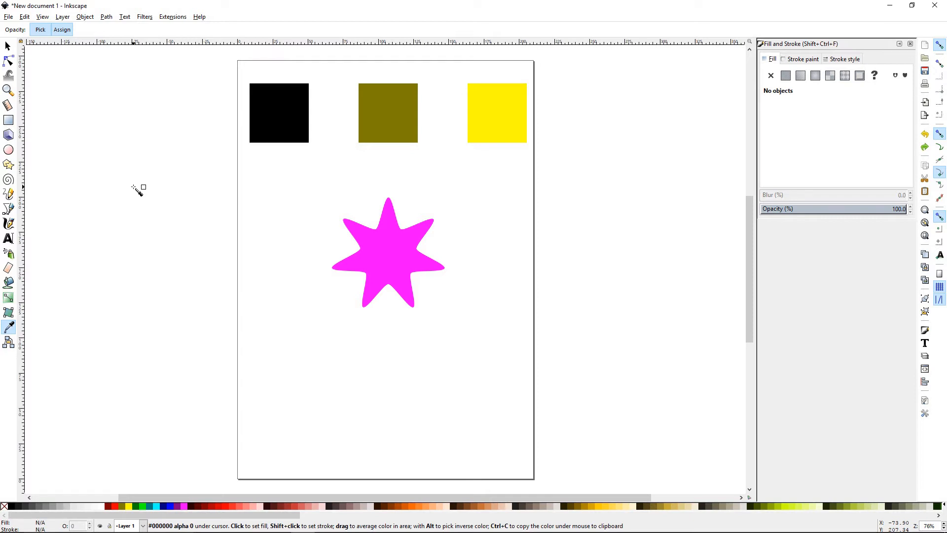
{"action": "mouse_move", "coordinate": [143, 188]}
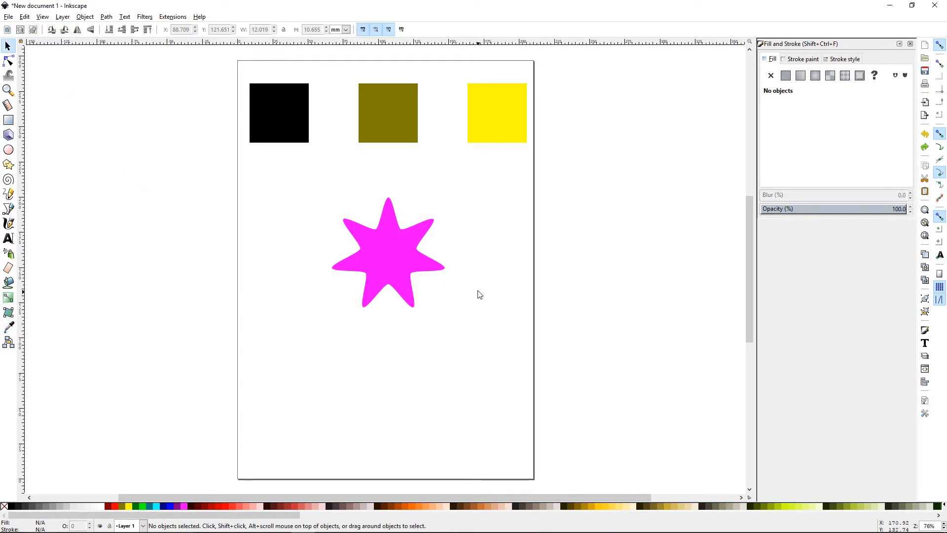
{"action": "left_click", "coordinate": [389, 264]}
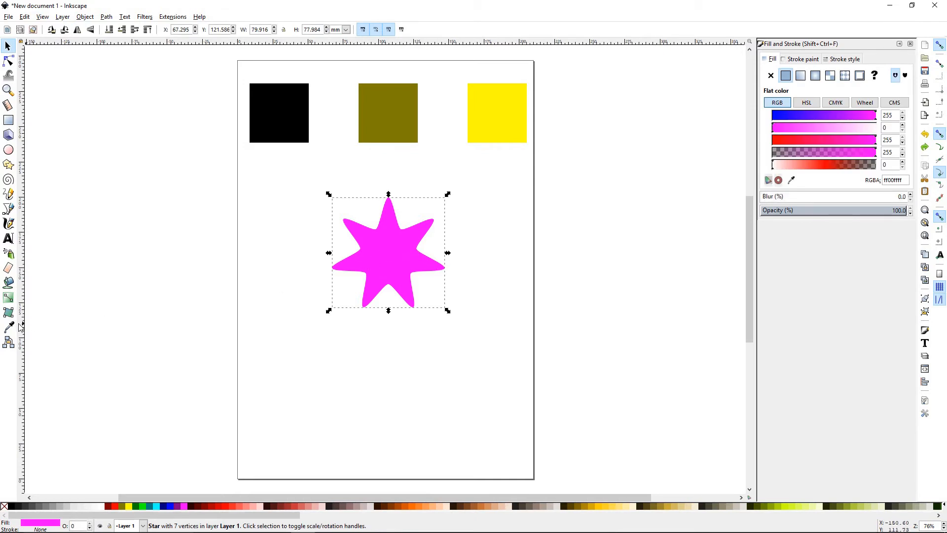
{"action": "left_click", "coordinate": [7, 327]}
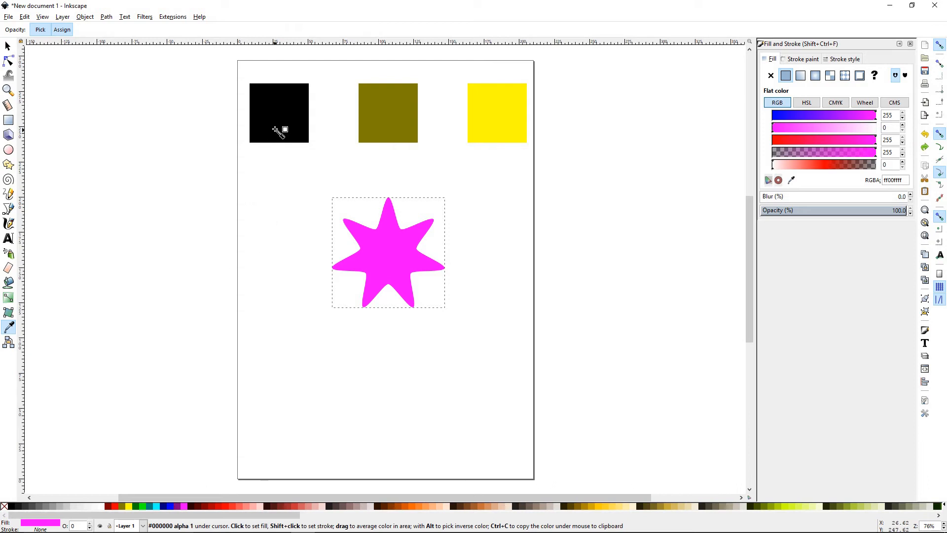
{"action": "mouse_move", "coordinate": [285, 120]}
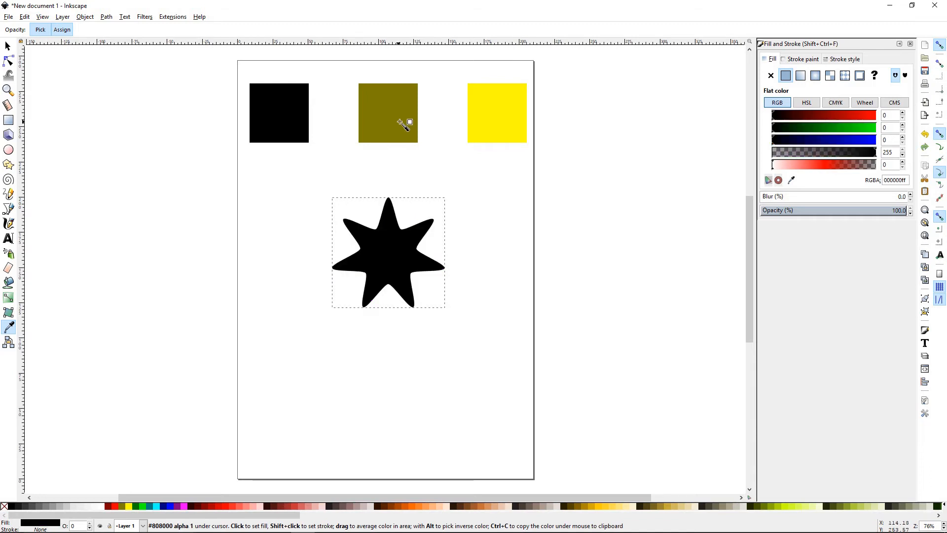
{"action": "left_click", "coordinate": [502, 121]}
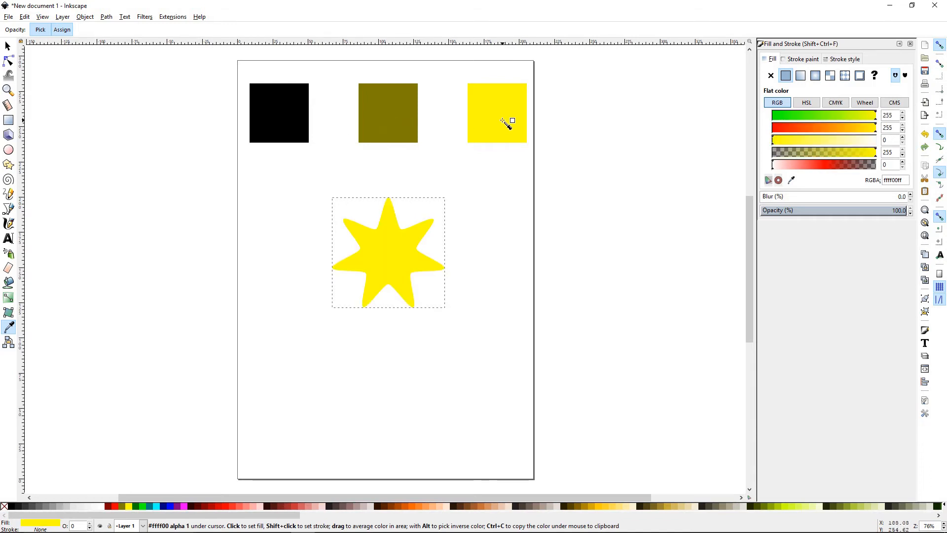
{"action": "mouse_move", "coordinate": [19, 37]}
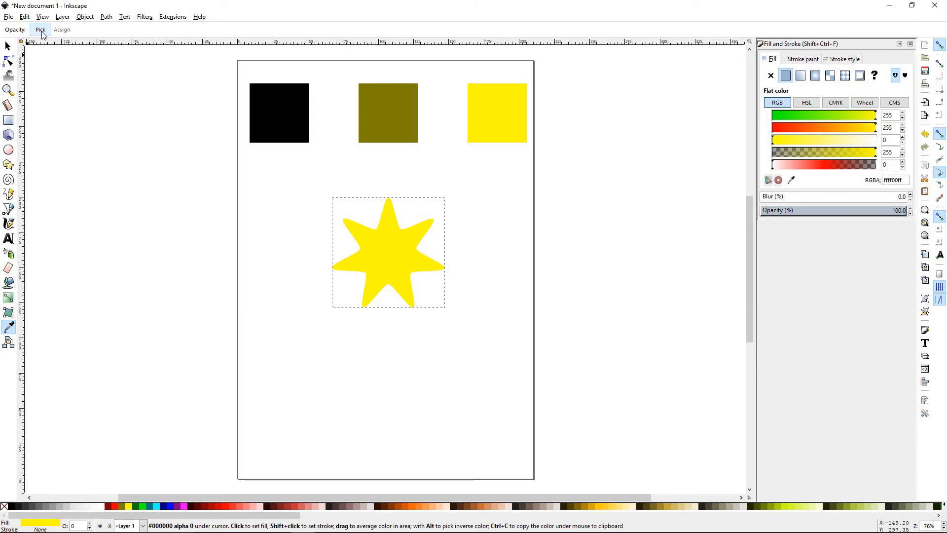
{"action": "mouse_move", "coordinate": [39, 30]}
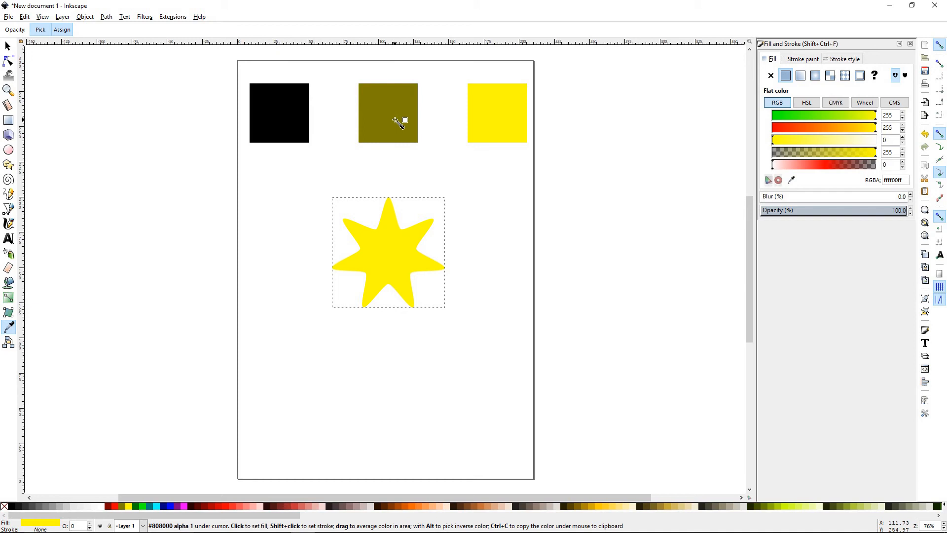
{"action": "mouse_move", "coordinate": [409, 123]}
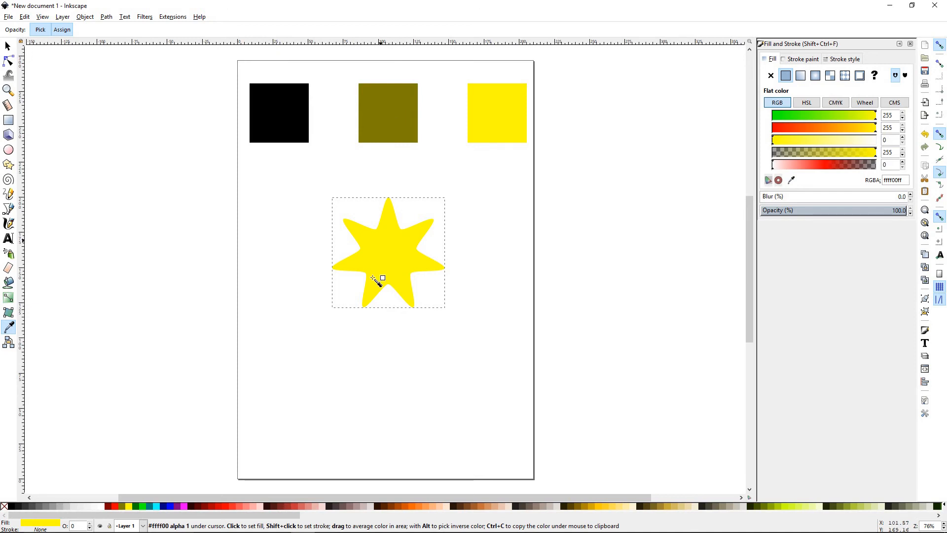
{"action": "mouse_move", "coordinate": [381, 274]}
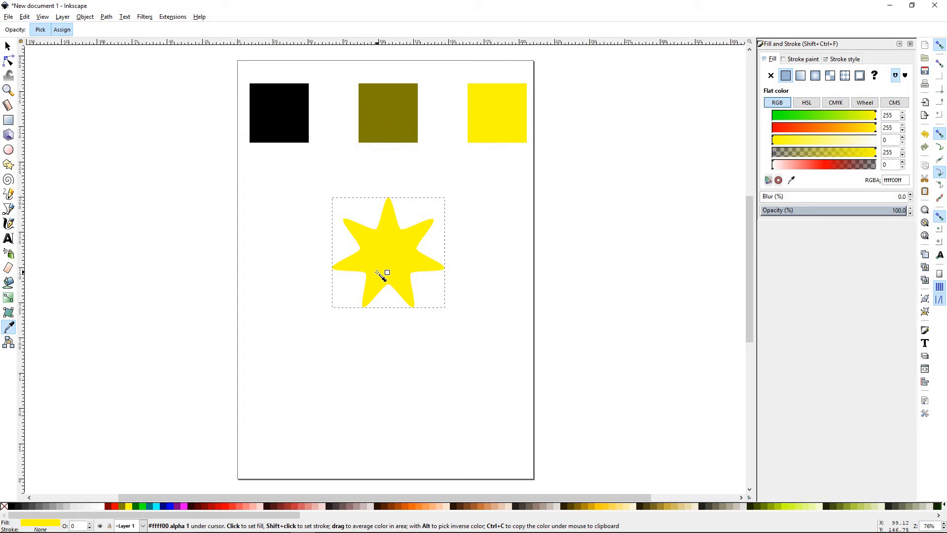
{"action": "mouse_move", "coordinate": [107, 91]}
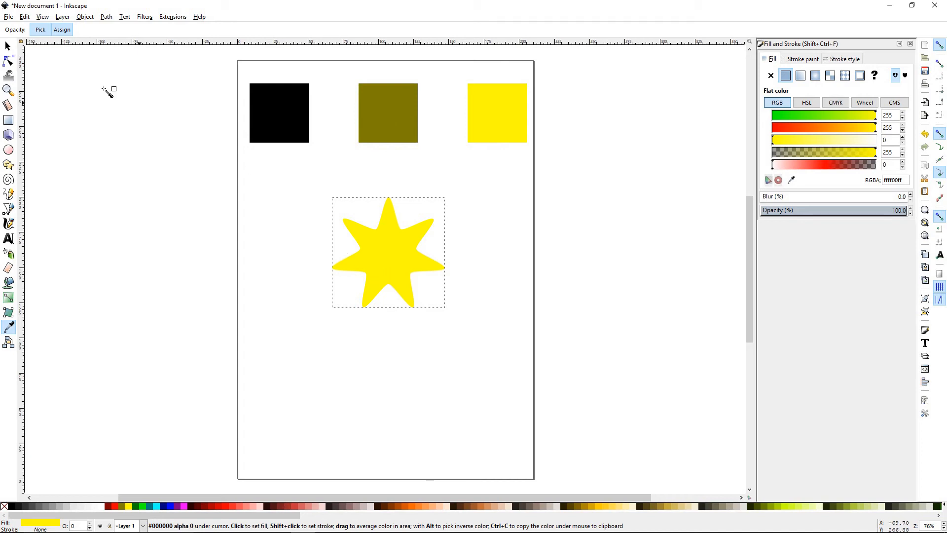
{"action": "mouse_move", "coordinate": [367, 176]}
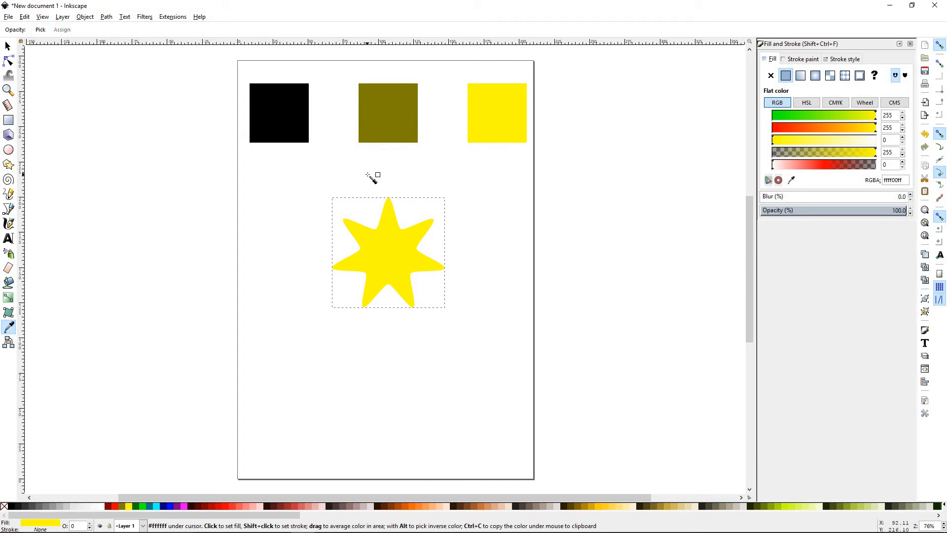
{"action": "mouse_move", "coordinate": [317, 124]}
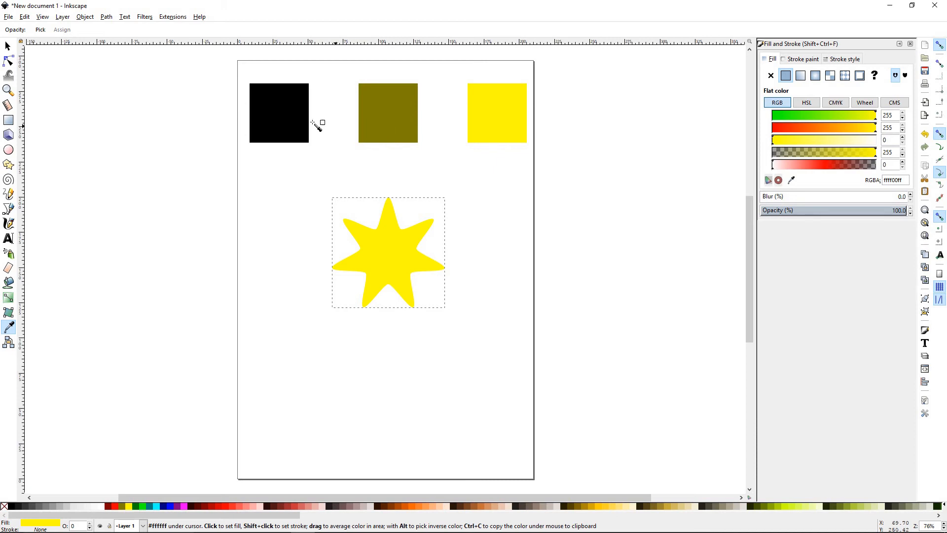
{"action": "mouse_move", "coordinate": [42, 28]}
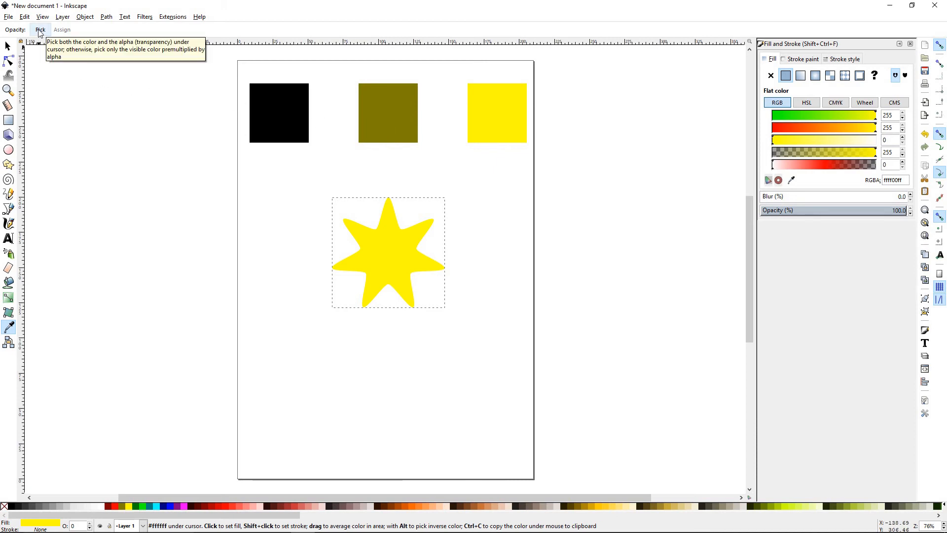
{"action": "mouse_move", "coordinate": [40, 30]}
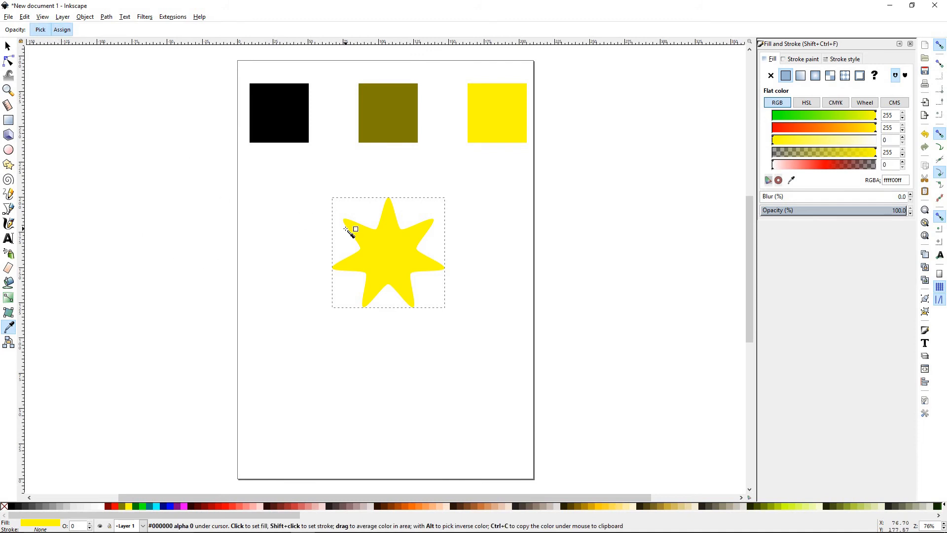
{"action": "mouse_move", "coordinate": [448, 233]}
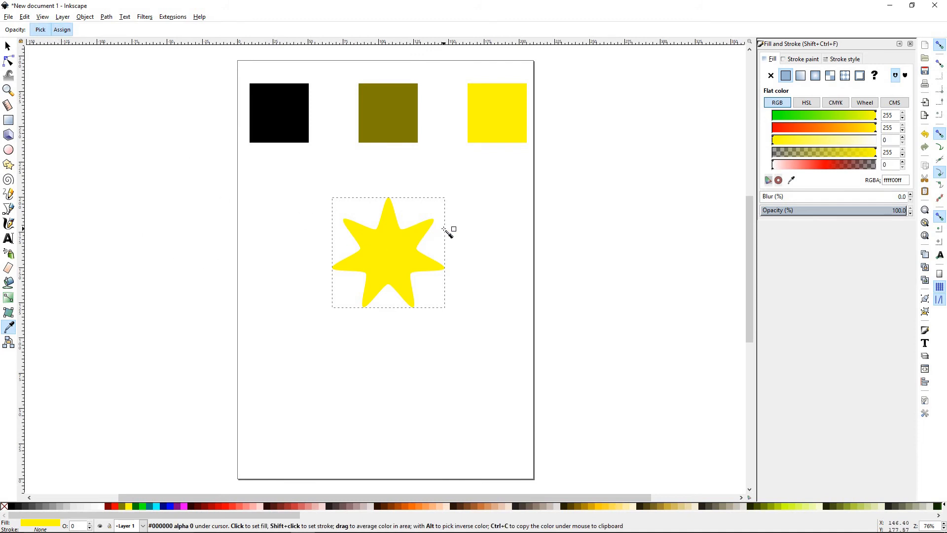
{"action": "mouse_move", "coordinate": [348, 179]}
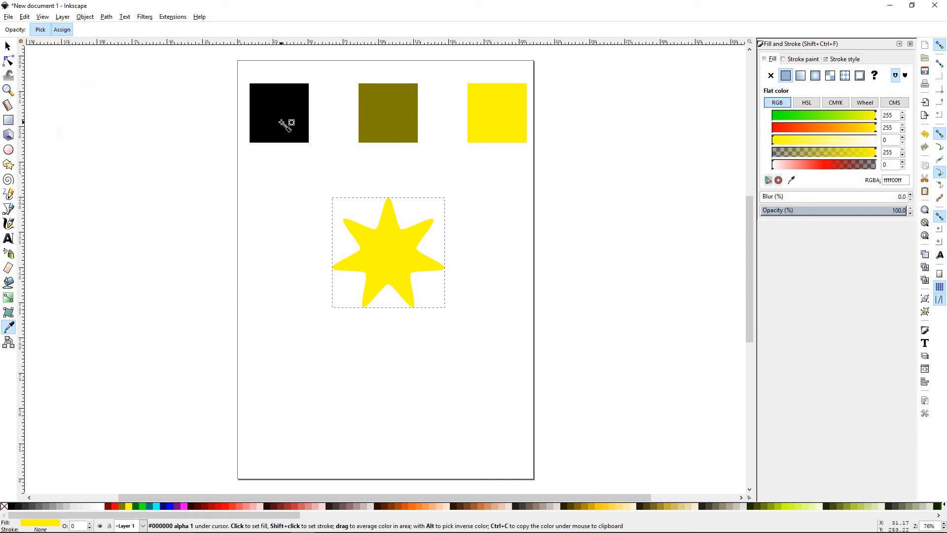
{"action": "mouse_move", "coordinate": [283, 123]}
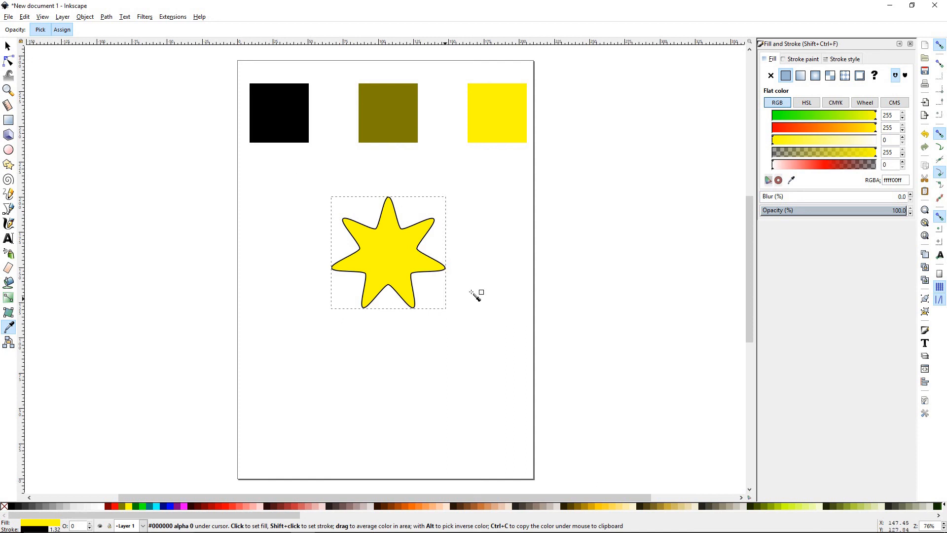
{"action": "mouse_move", "coordinate": [377, 284]}
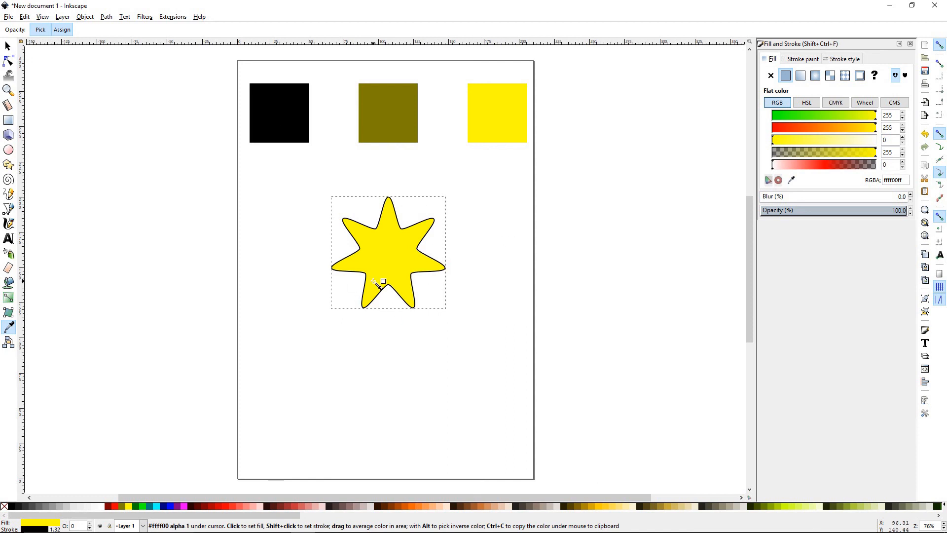
{"action": "mouse_move", "coordinate": [396, 266]}
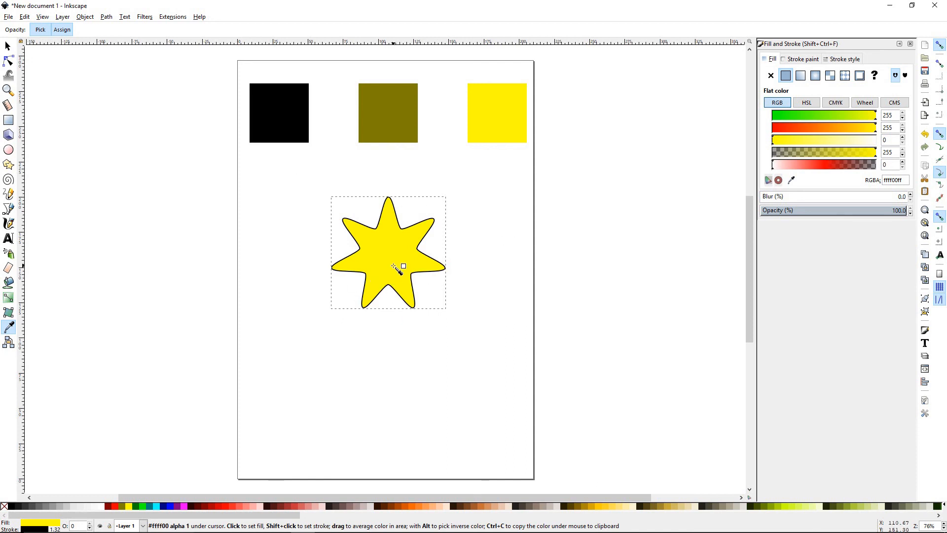